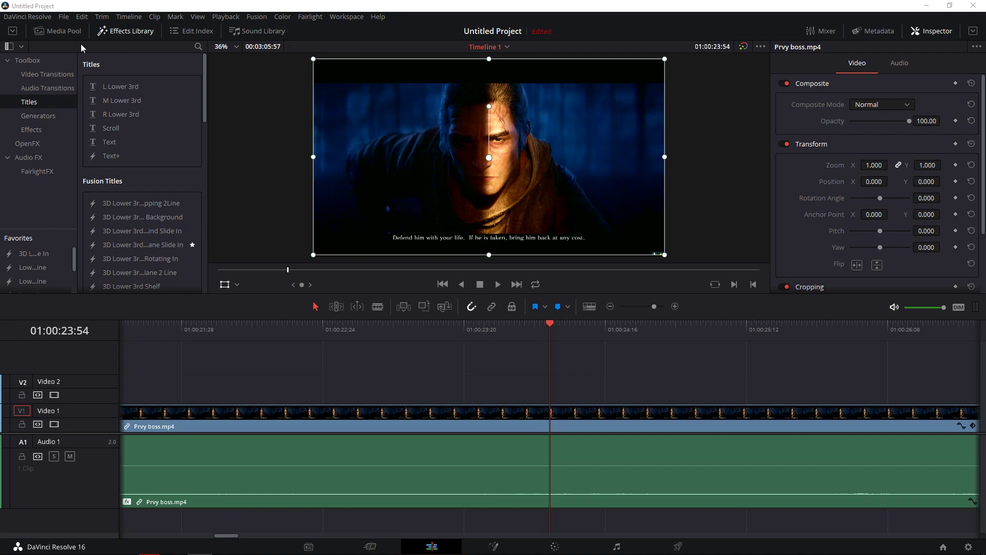
mouse_move(78, 116)
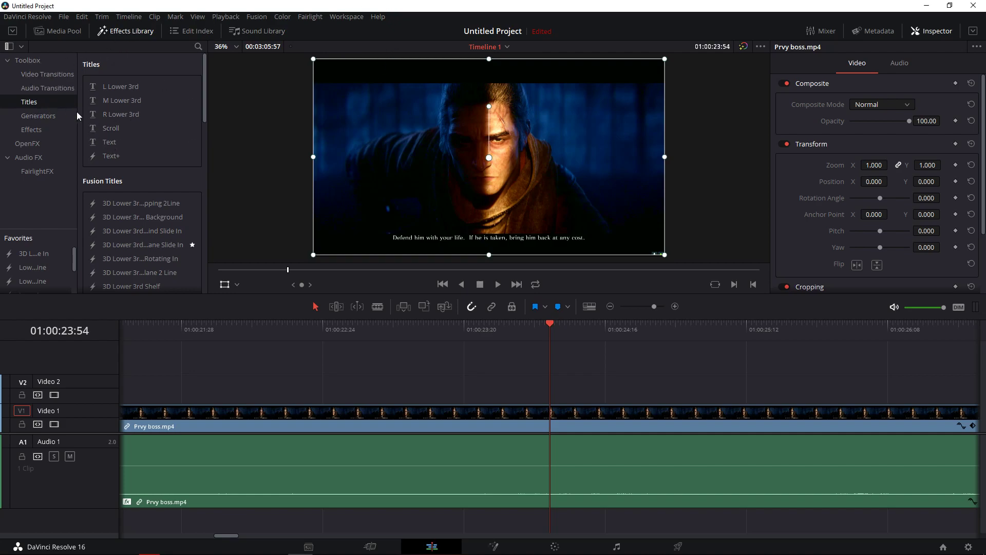
Place a Text title reading 'Title' from the Effects Library onto track V2 above the video
left_click_drag(109, 142, 465, 384)
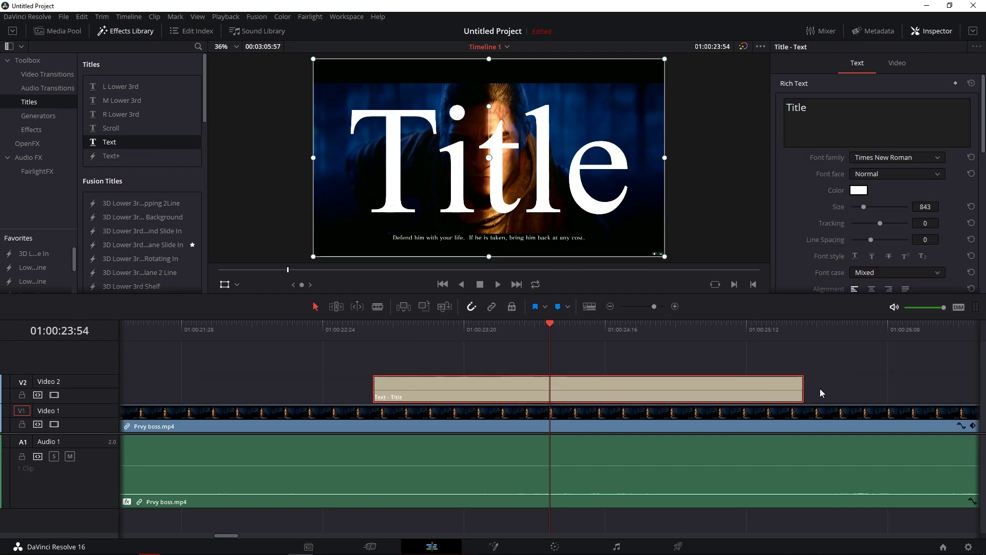
Trim the title clip's end on V2 to a much shorter duration
left_click_drag(803, 387, 547, 387)
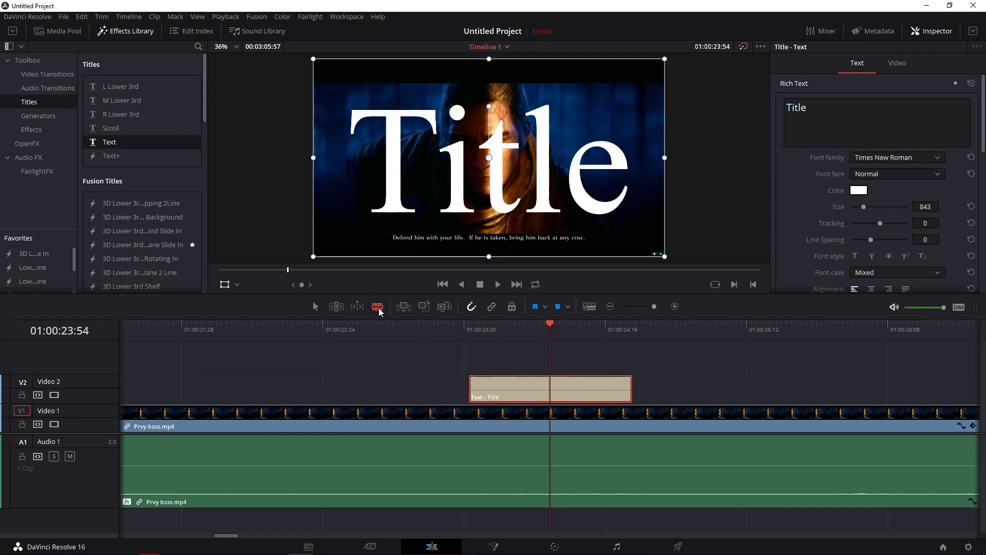
mouse_move(377, 306)
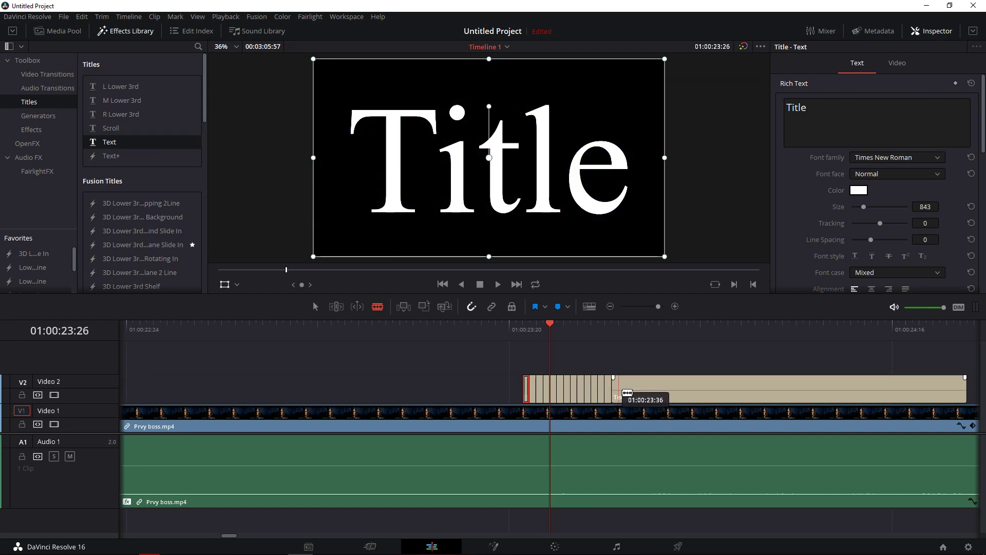
Blade the remaining title clip frame by frame into a run of one-frame pieces
left_click_drag(626, 394, 641, 393)
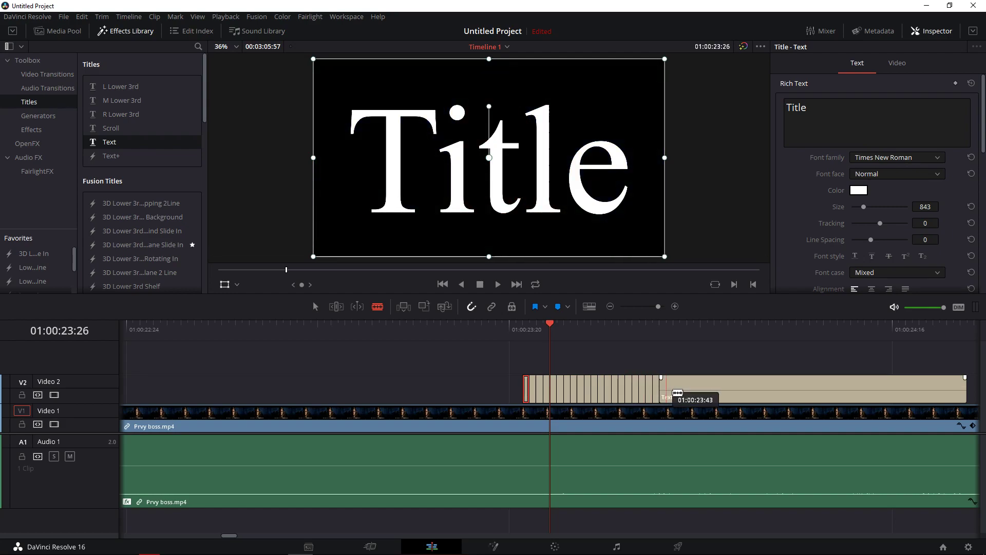
left_click_drag(660, 377, 688, 377)
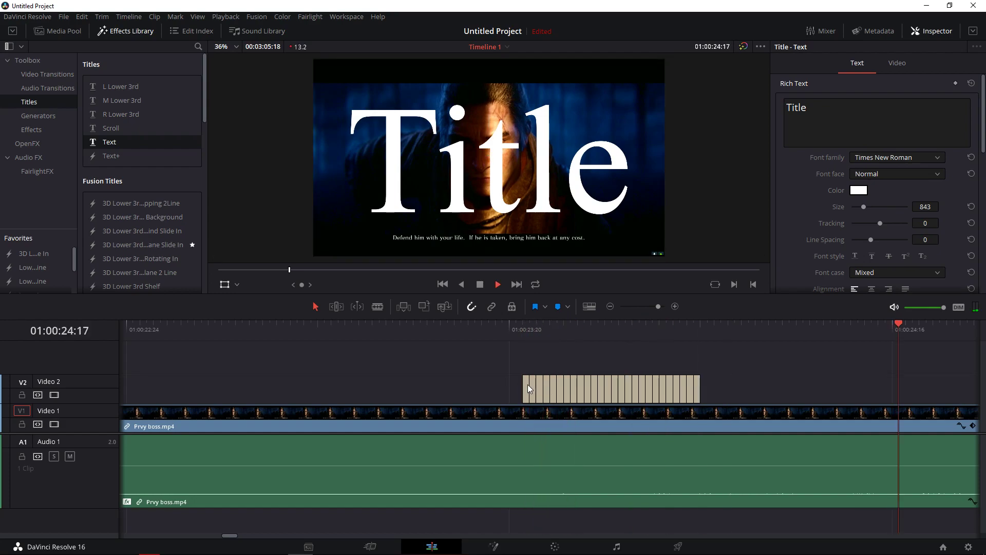
Stop playback and delete alternate one-frame title clips across the title's first part
left_click(531, 387)
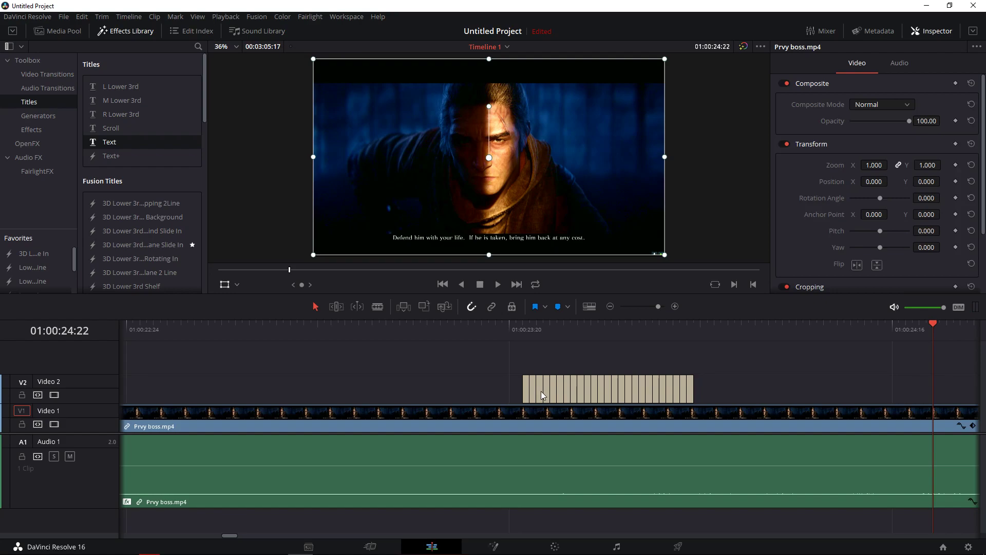
left_click(533, 385)
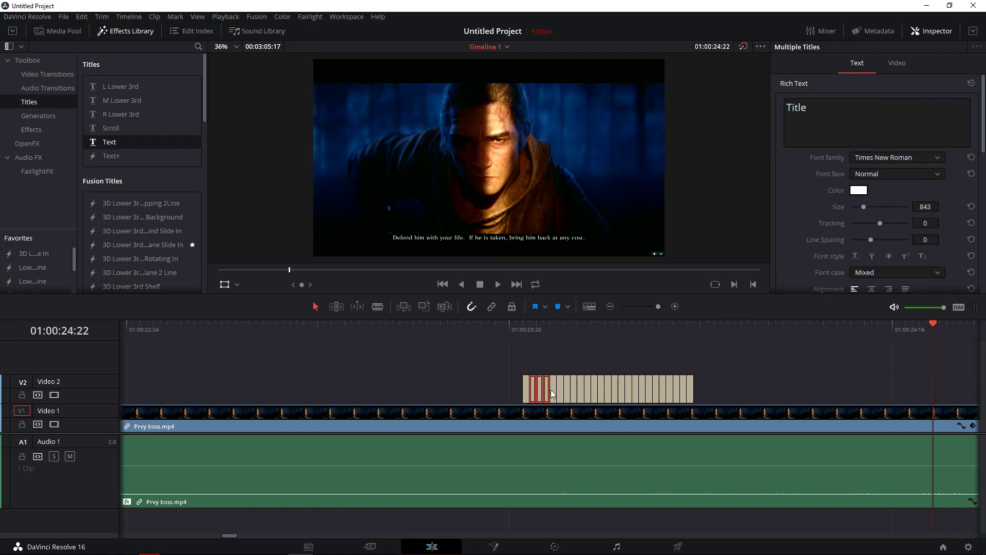
mouse_move(533, 349)
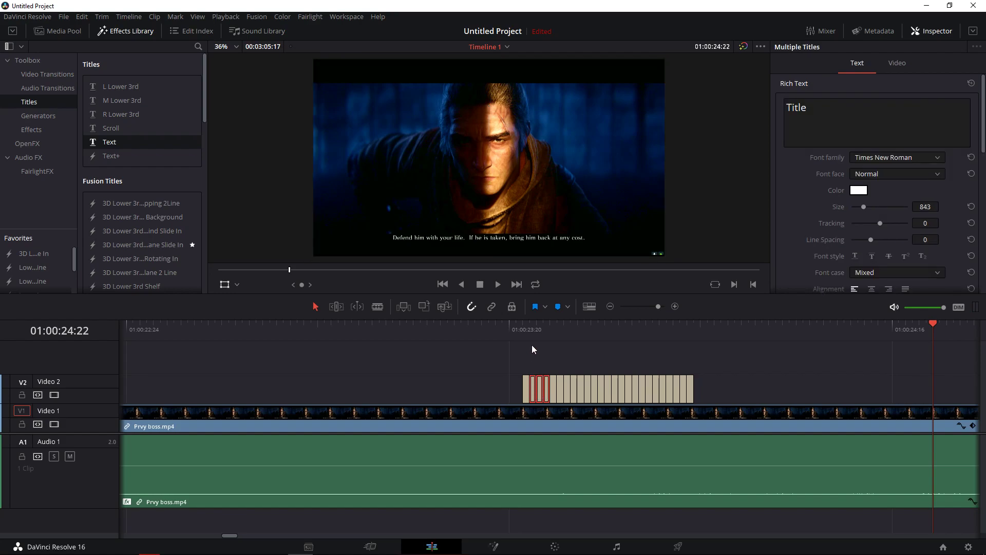
left_click(530, 388)
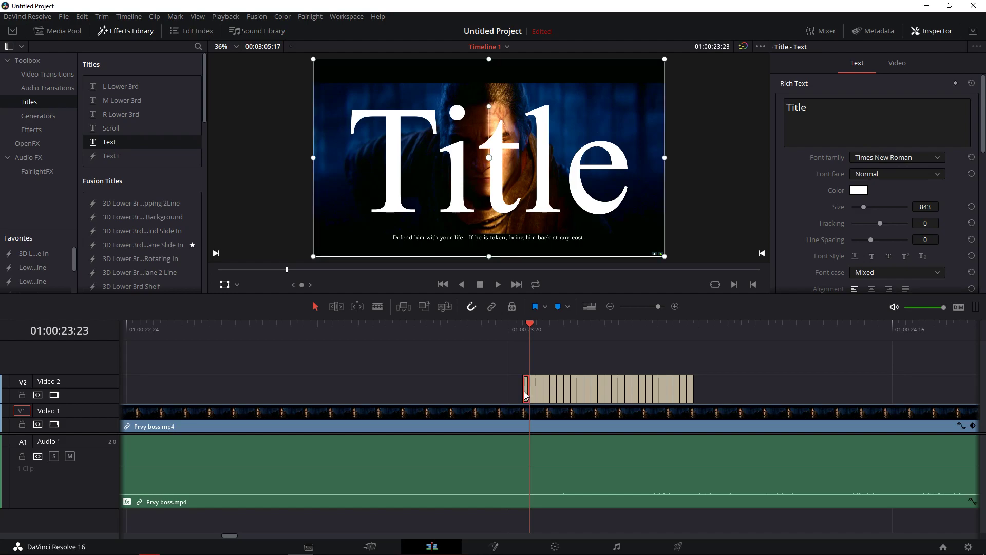
left_click(537, 388)
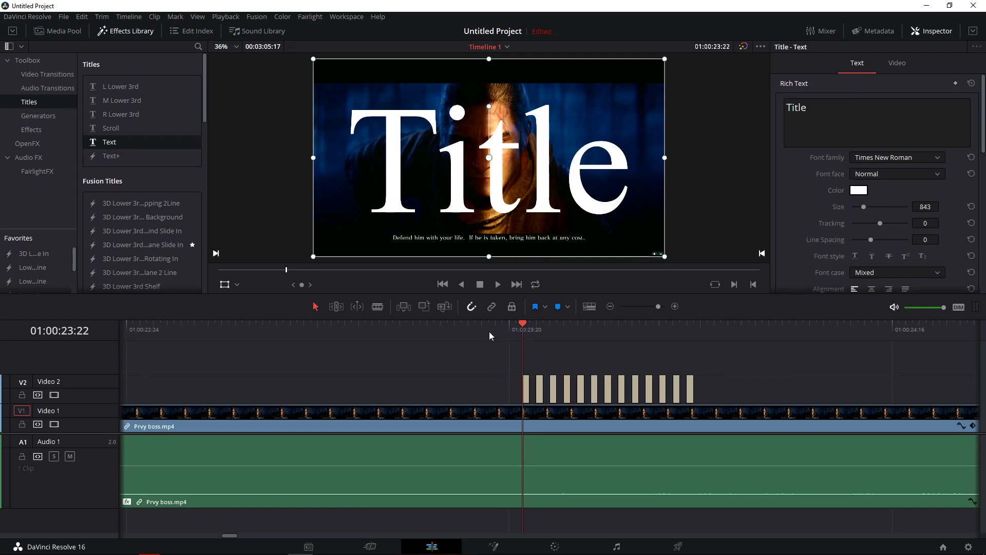
Delete the remaining alternate one-frame title clips so the whole title is evenly gapped
left_click(497, 284)
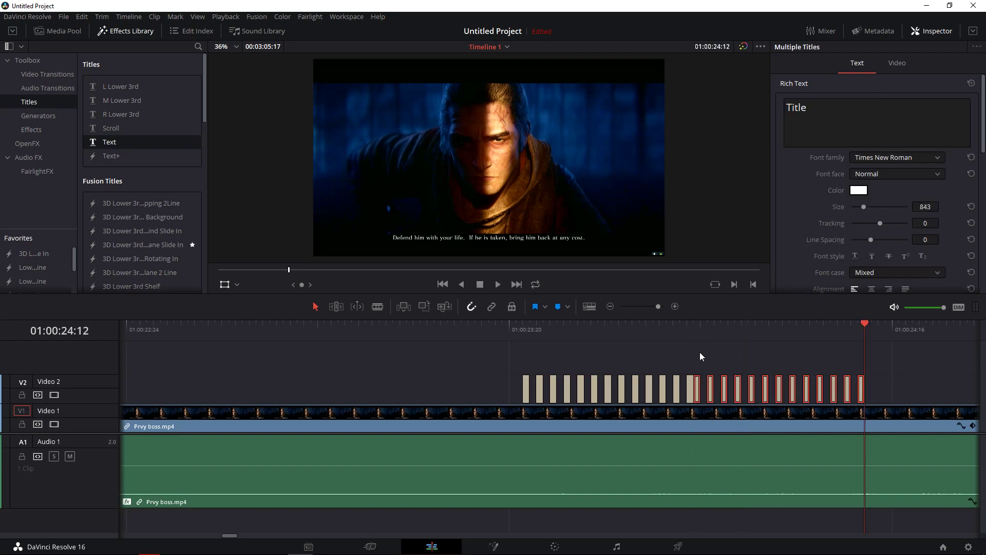
left_click(690, 388)
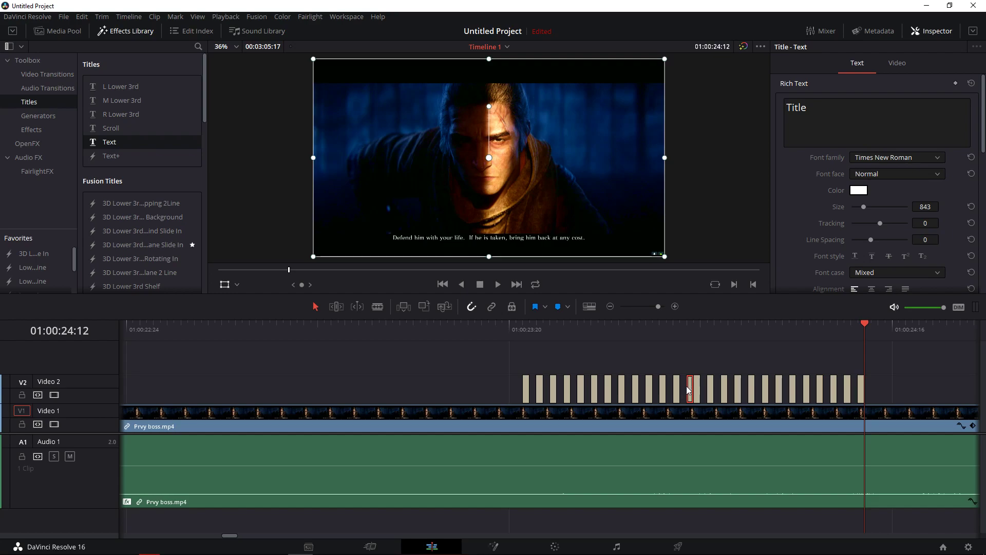
Move the playhead to just before the flickering title slivers for review
left_click(689, 388)
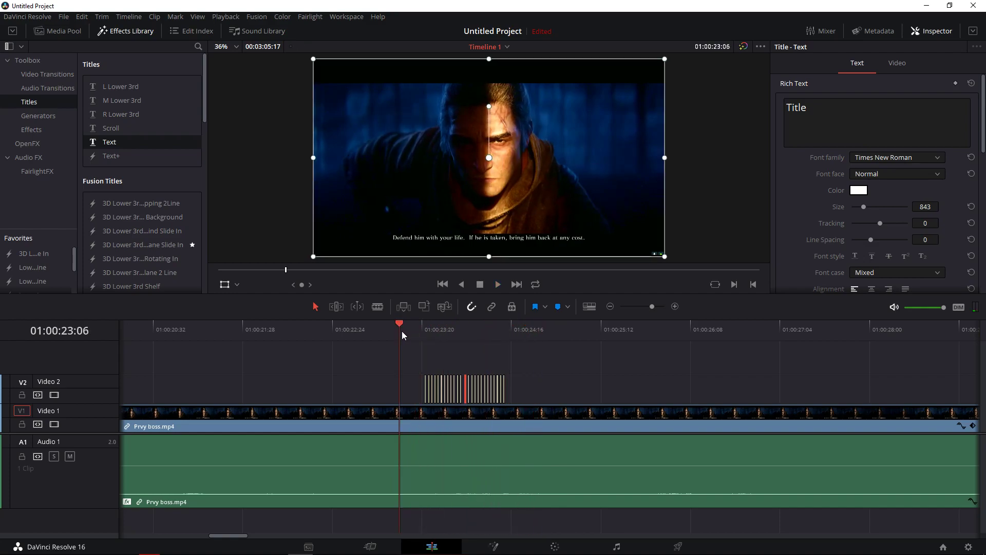
mouse_move(393, 337)
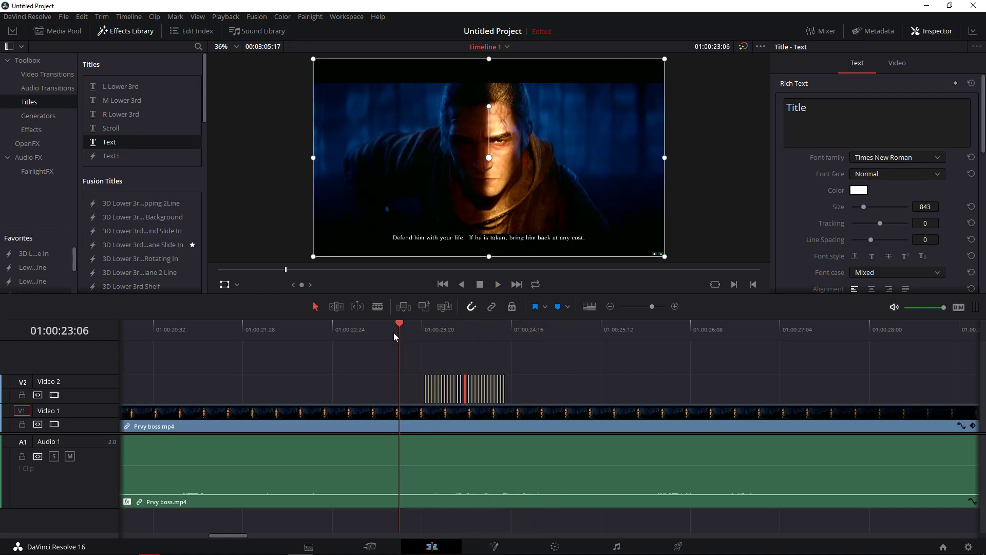